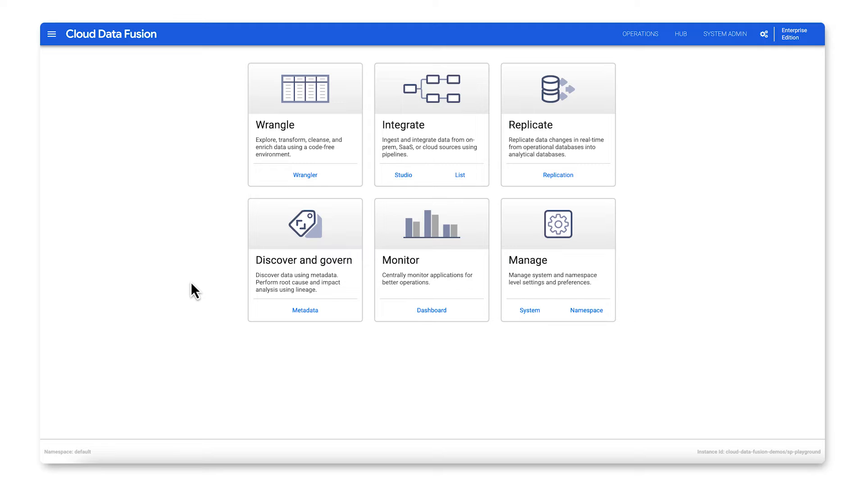
pyautogui.moveTo(218, 271)
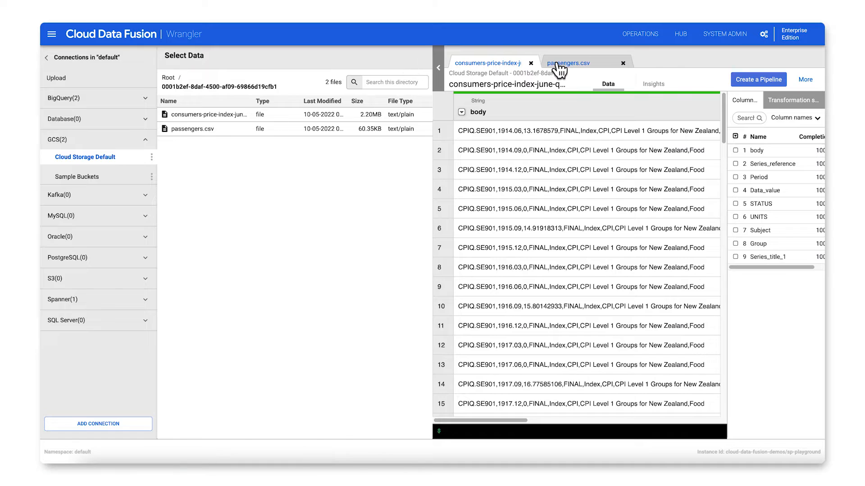
# Step: Switch between the passengers.csv and consumer price index tabs, then show passengers.csv full-width
pyautogui.click(568, 62)
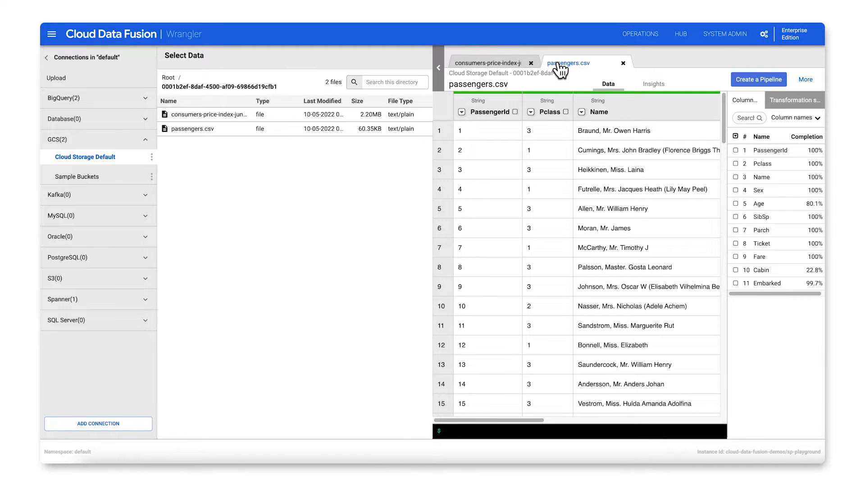
pyautogui.click(490, 62)
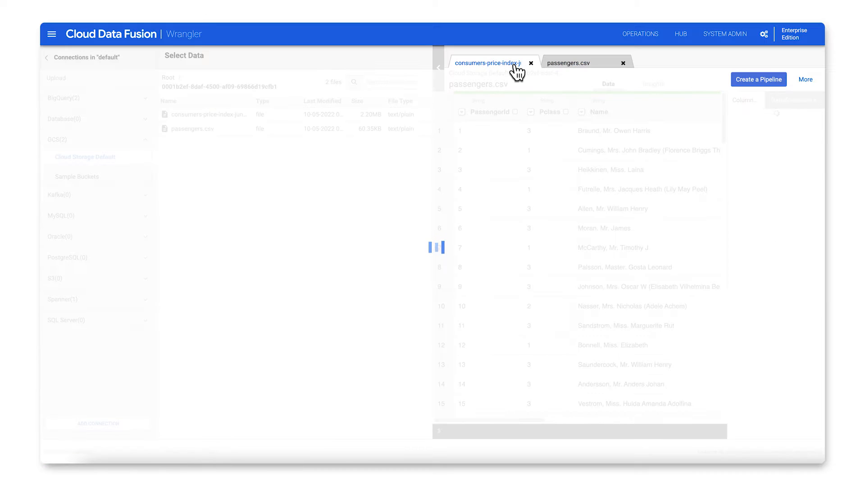
pyautogui.click(489, 62)
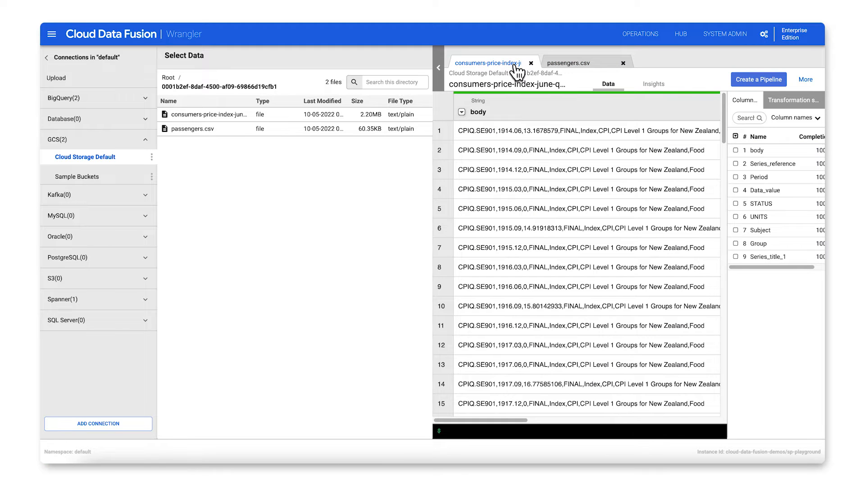
pyautogui.click(566, 63)
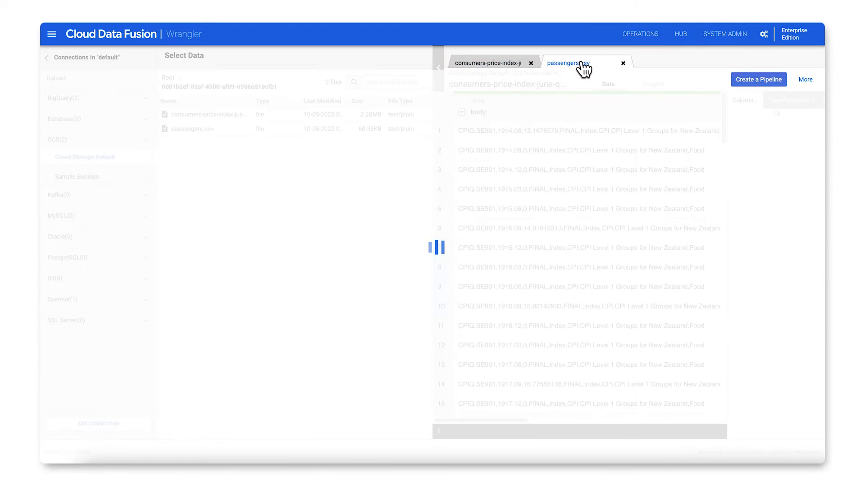
pyautogui.click(568, 64)
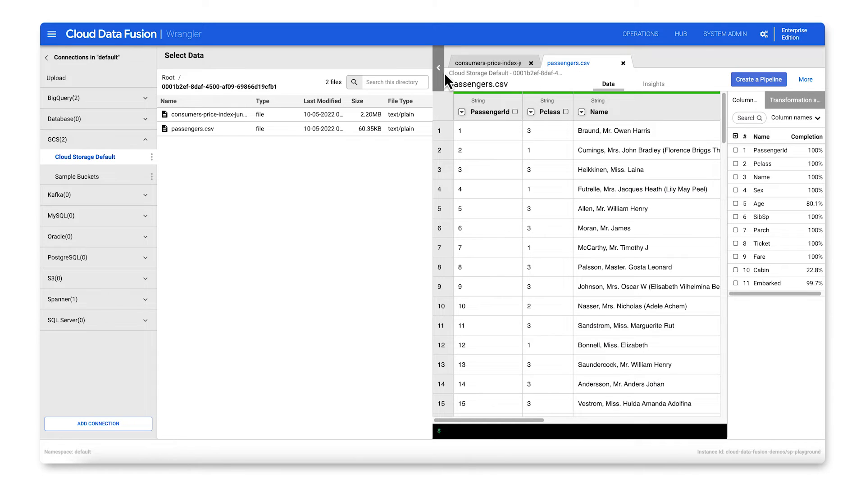
pyautogui.click(438, 68)
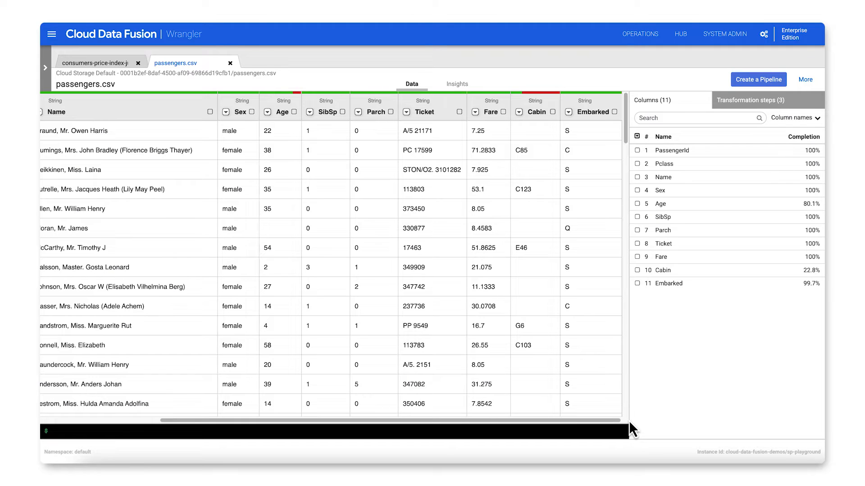
# Step: Fill empty or null Cabin cells with 'None'
pyautogui.click(518, 112)
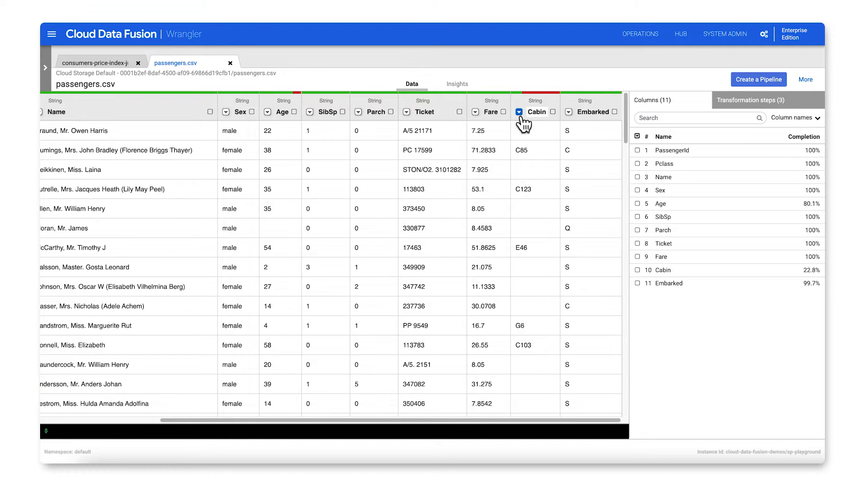
pyautogui.click(518, 112)
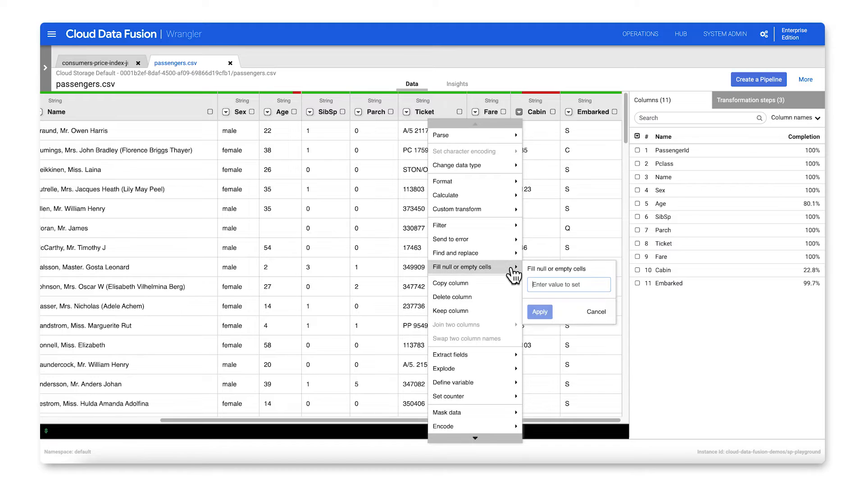
pyautogui.write('None')
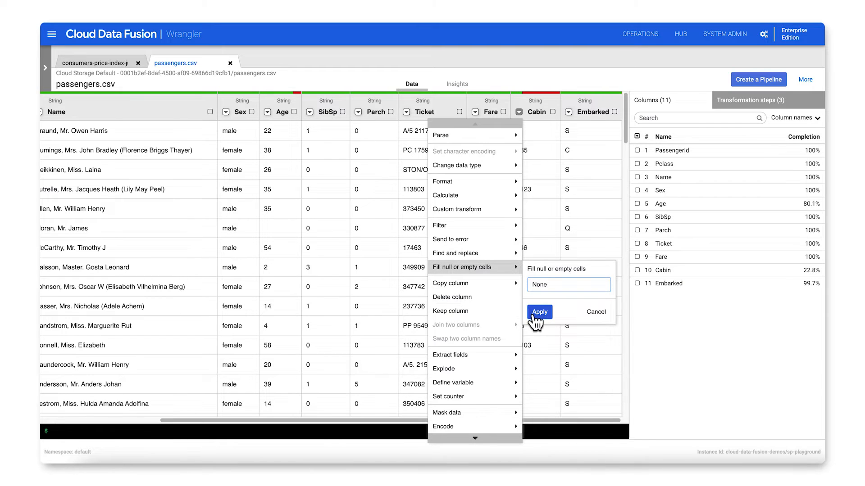
pyautogui.click(539, 311)
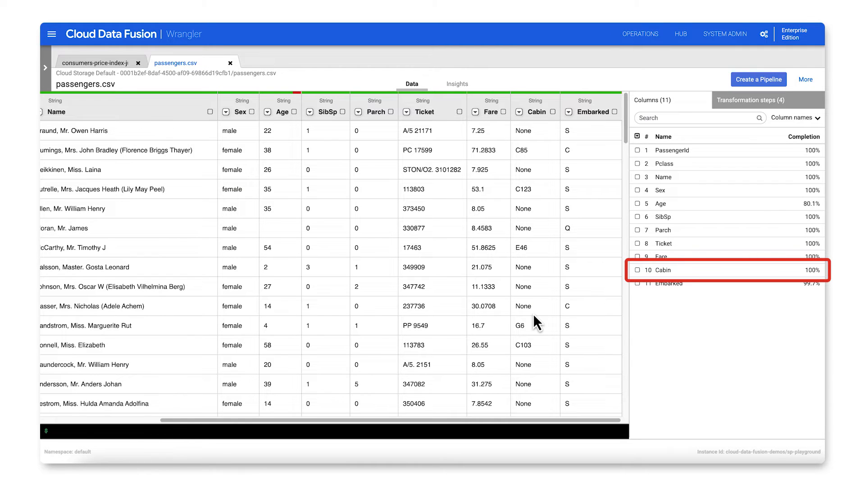
pyautogui.hscroll(-3)
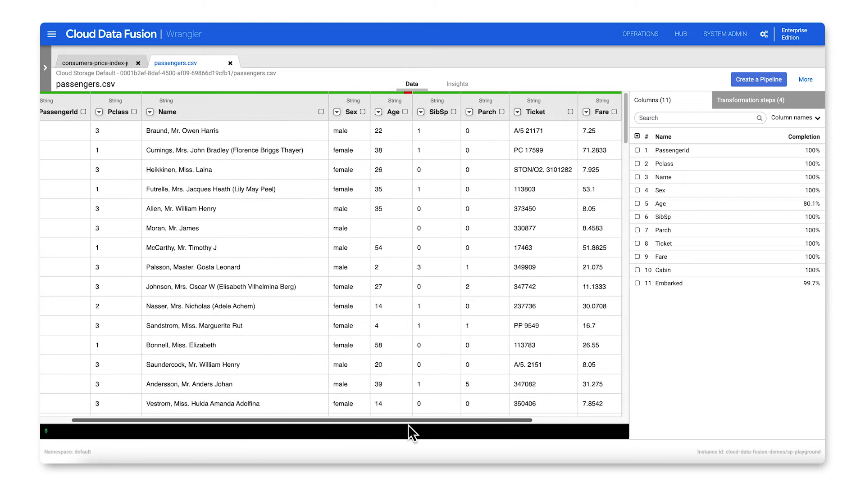
# Step: Change the PassengerId column's data type to integer
pyautogui.click(68, 112)
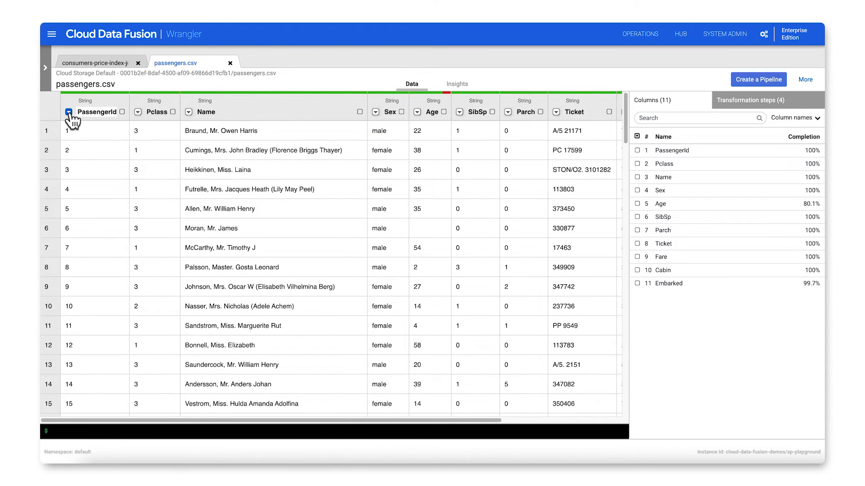
pyautogui.click(69, 113)
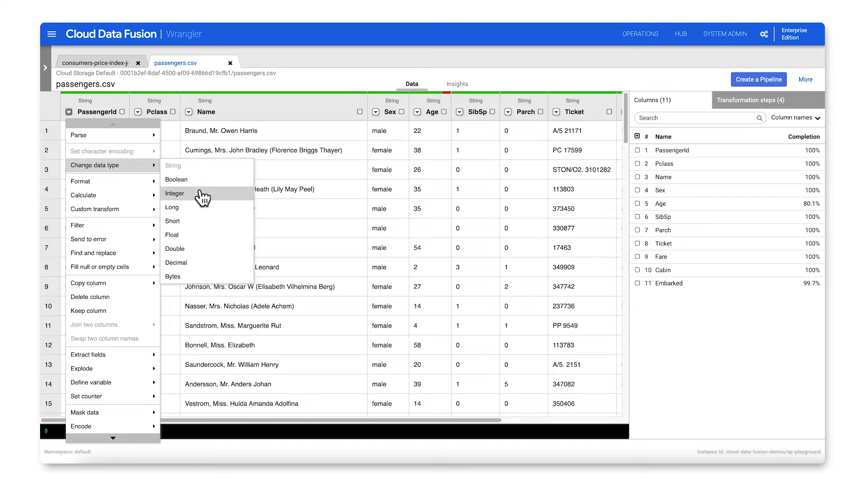
pyautogui.click(175, 194)
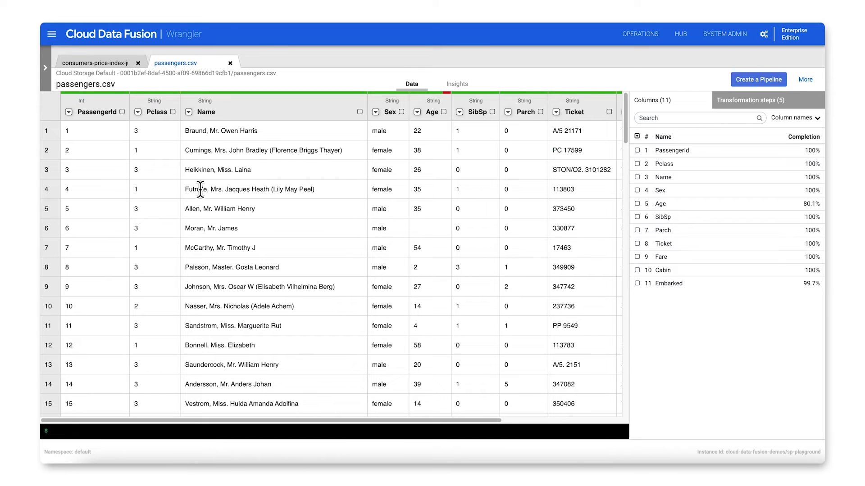
# Step: Send rows with empty Age to error, then review the transformation steps list
pyautogui.click(418, 113)
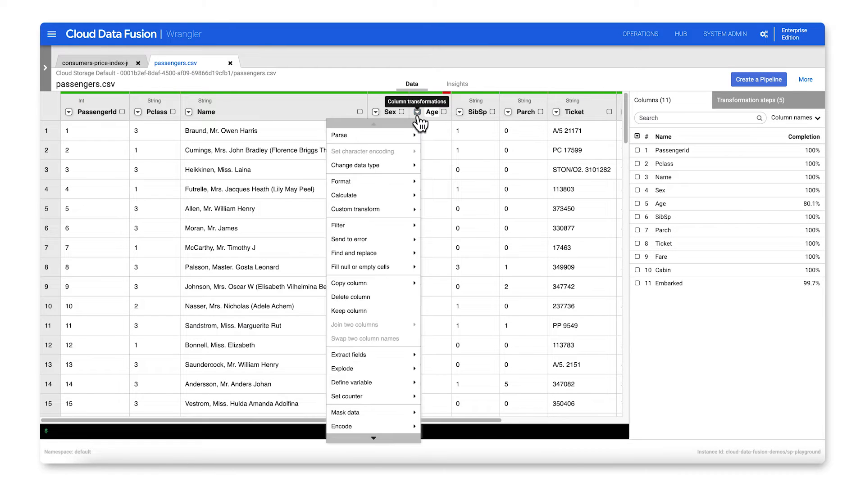
pyautogui.moveTo(412, 239)
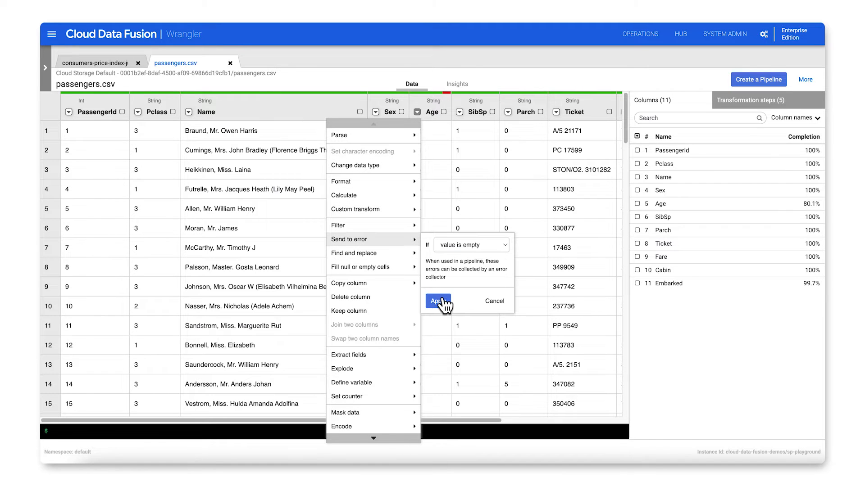
pyautogui.click(437, 301)
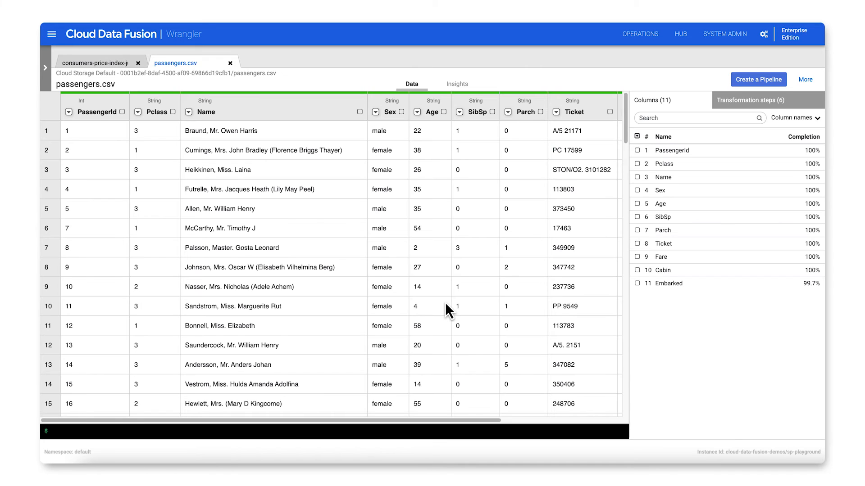
pyautogui.moveTo(468, 304)
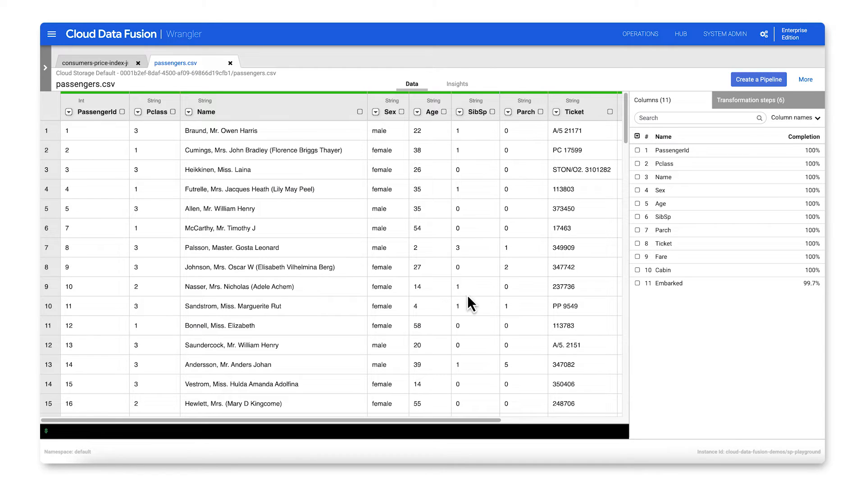
pyautogui.click(750, 100)
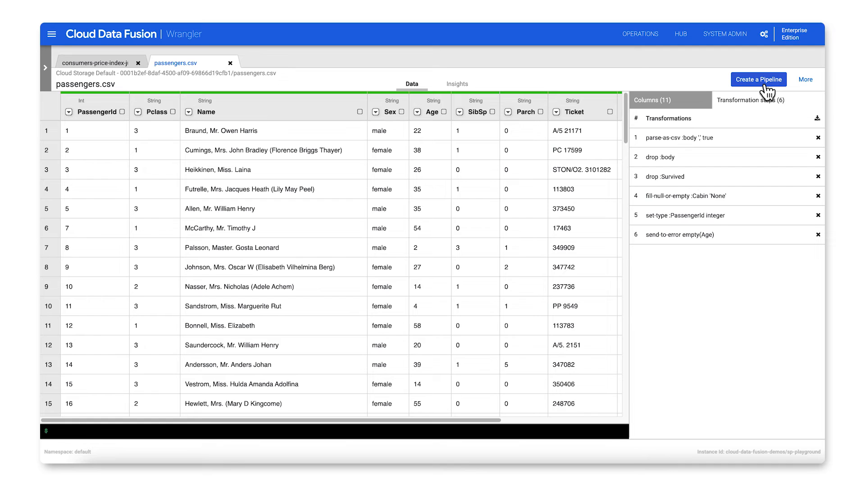
# Step: Create batch pipeline 'passenger-pipeline' from the Wrangler data and bring up the sink plugins
pyautogui.click(758, 79)
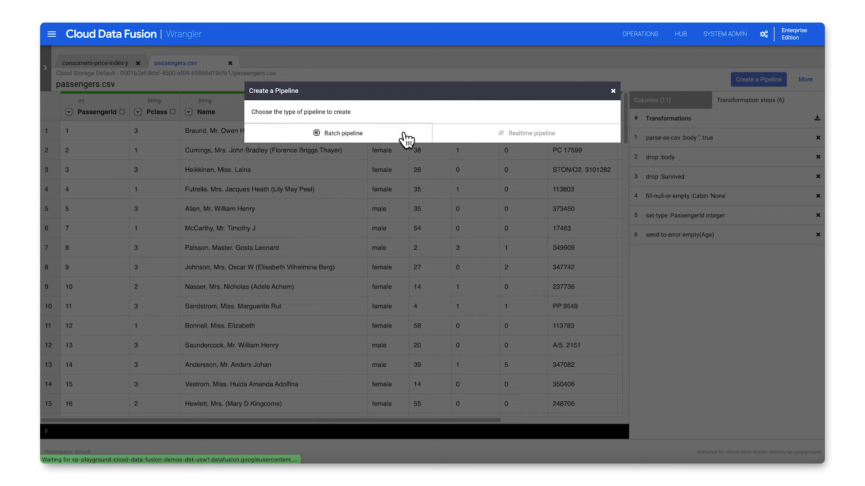
pyautogui.click(342, 133)
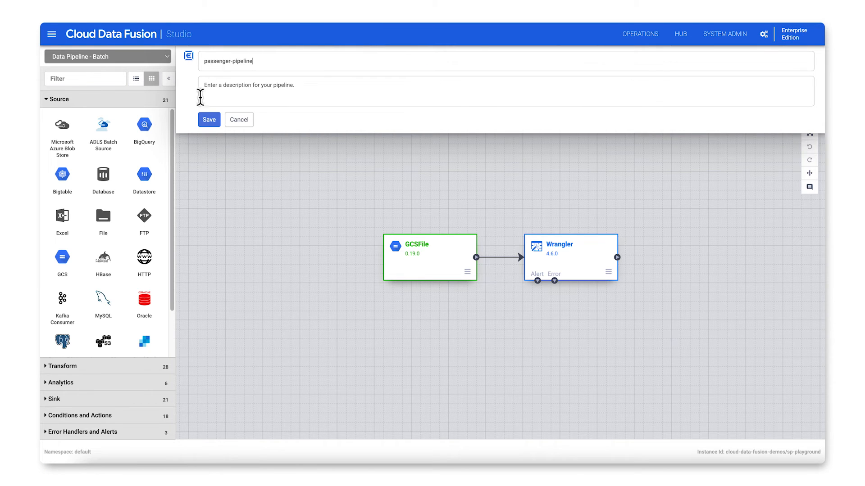
pyautogui.click(209, 120)
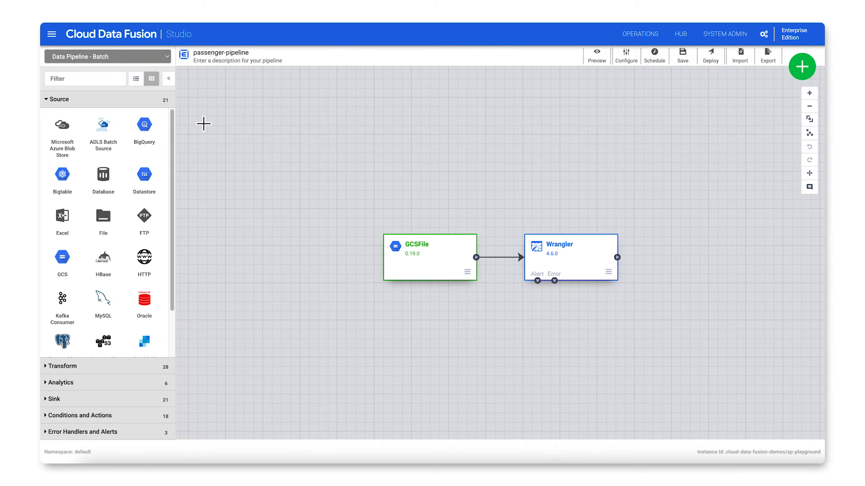
pyautogui.click(54, 398)
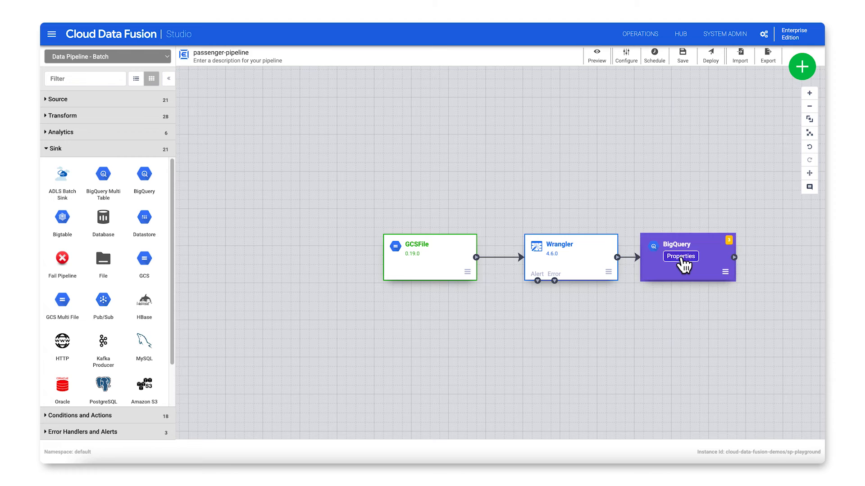
# Step: Point the BigQuery sink at dataset wranglerdemo, table passengers, and validate it
pyautogui.click(681, 256)
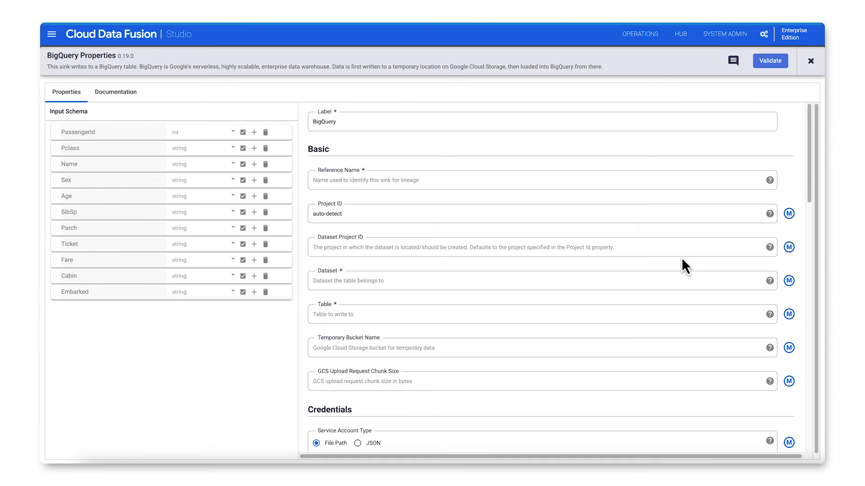
pyautogui.write('passenger_sink')
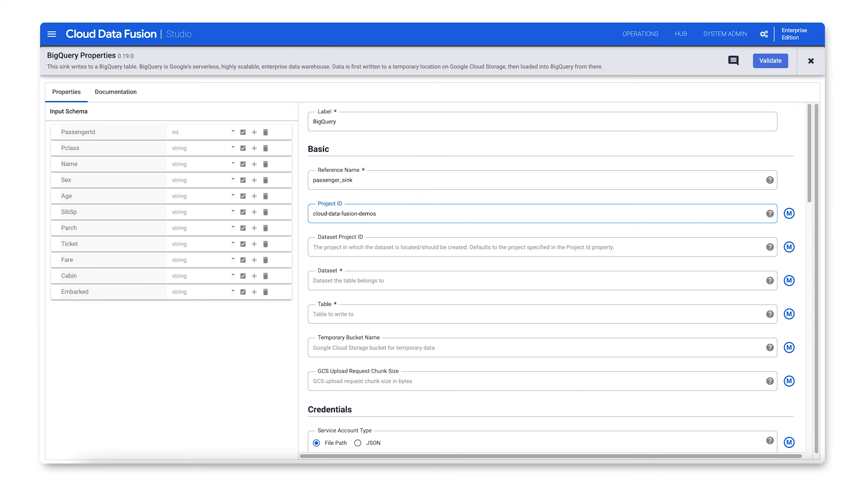
pyautogui.write('wranglerdemo')
pyautogui.click(542, 314)
pyautogui.write('passe')
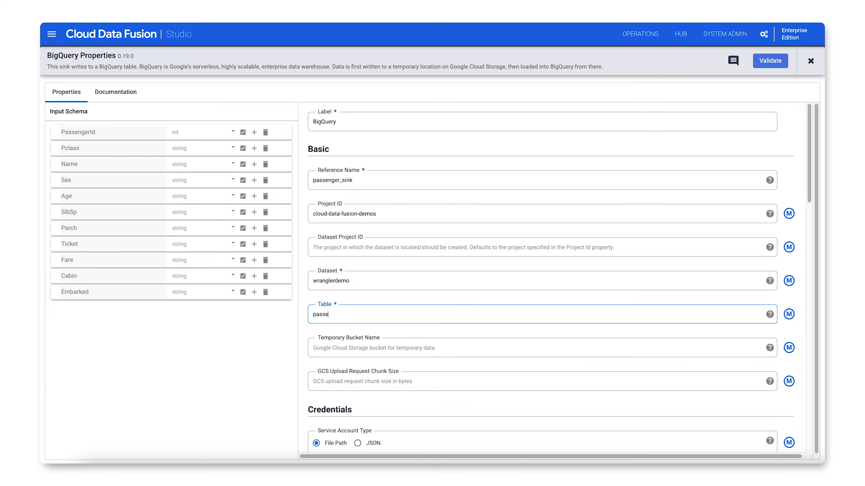
pyautogui.write('ngers')
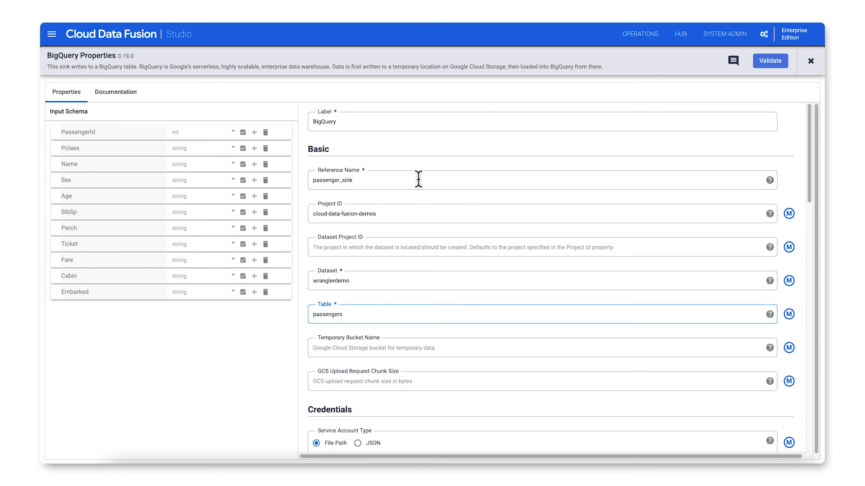
pyautogui.click(769, 61)
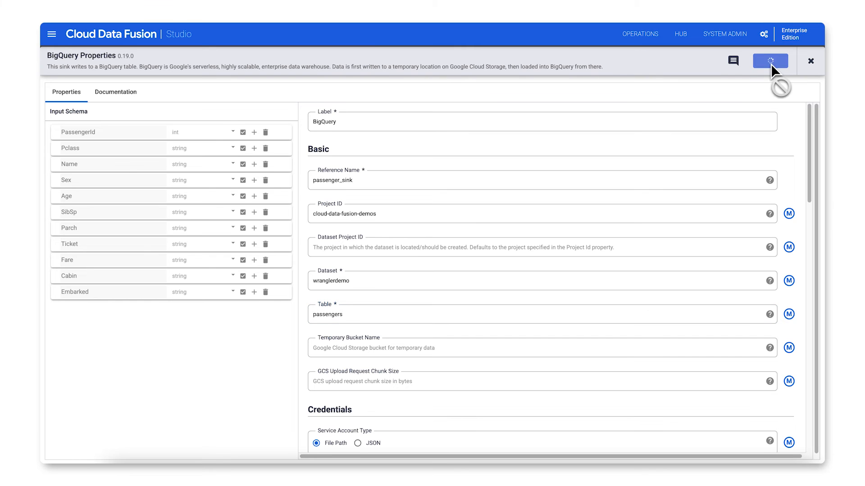
pyautogui.click(769, 61)
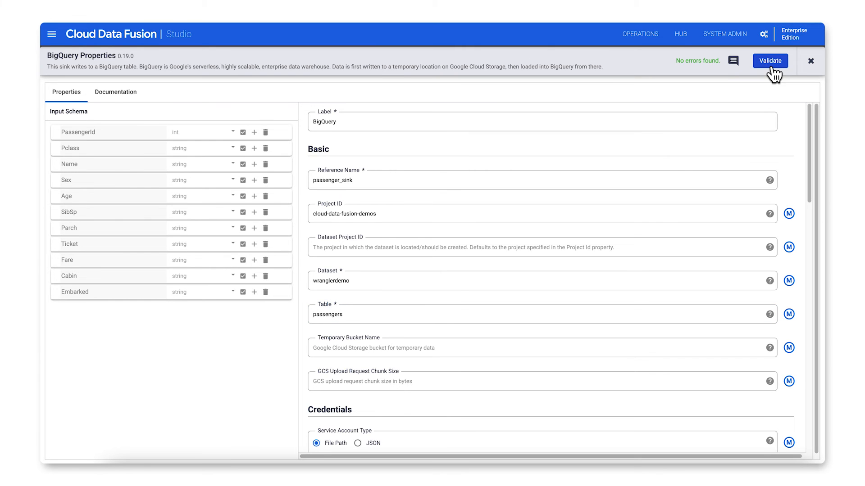
pyautogui.click(810, 61)
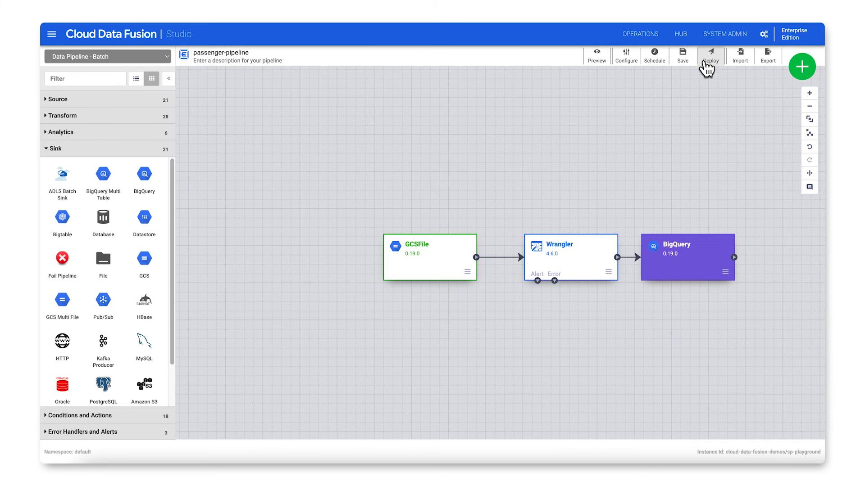
# Step: Deploy passenger-pipeline and start a run
pyautogui.click(710, 55)
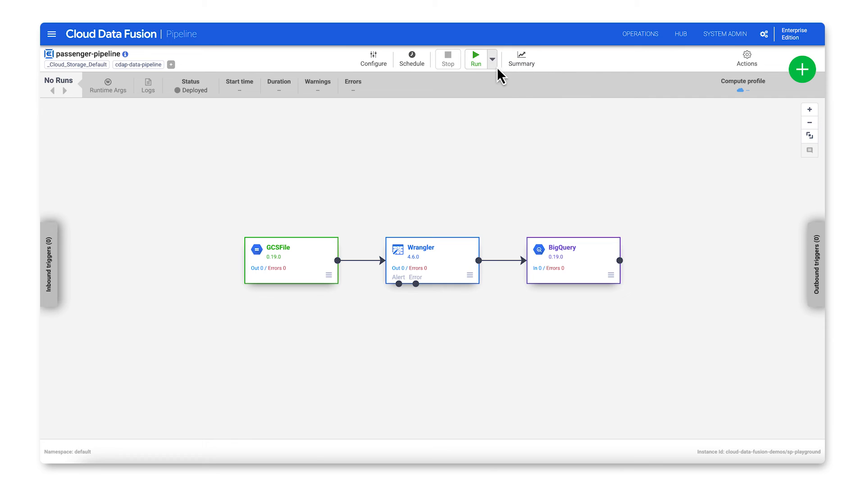
pyautogui.click(476, 57)
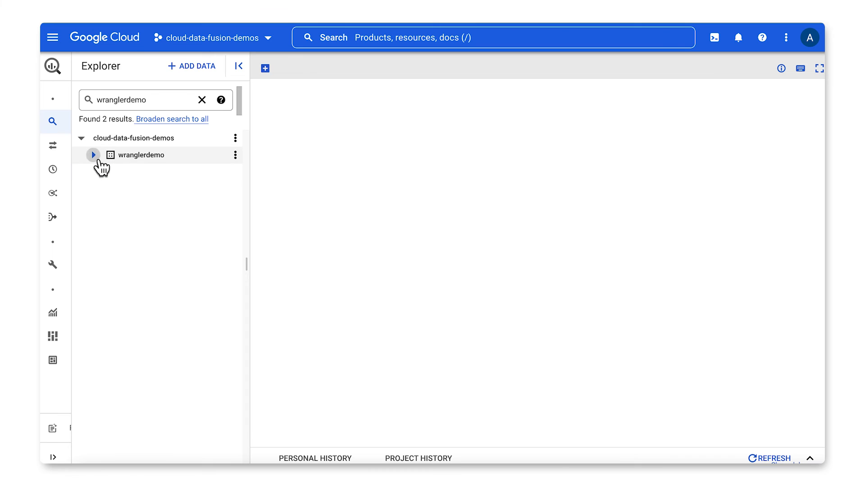
# Step: Open wranglerdemo.passengers in BigQuery and start a new query on it
pyautogui.click(93, 155)
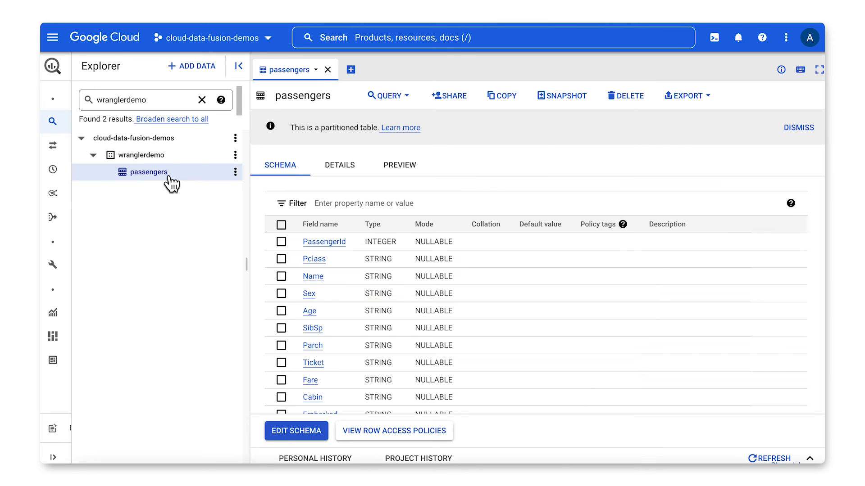
pyautogui.click(339, 165)
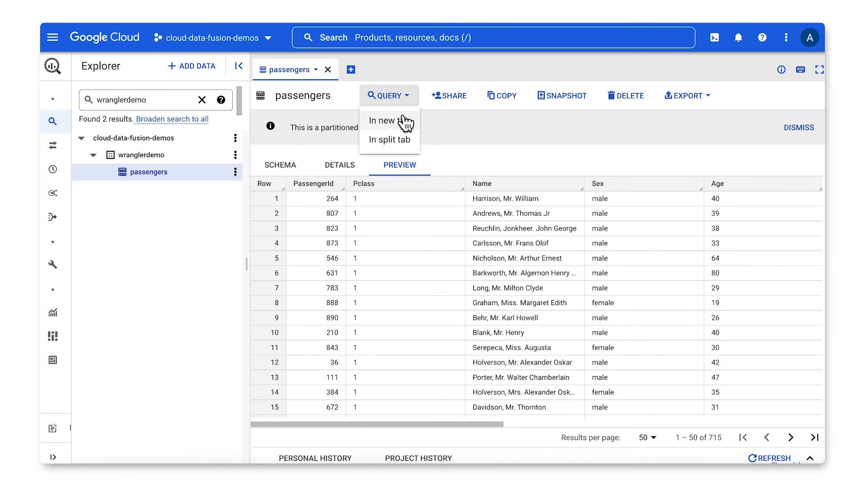
pyautogui.click(386, 120)
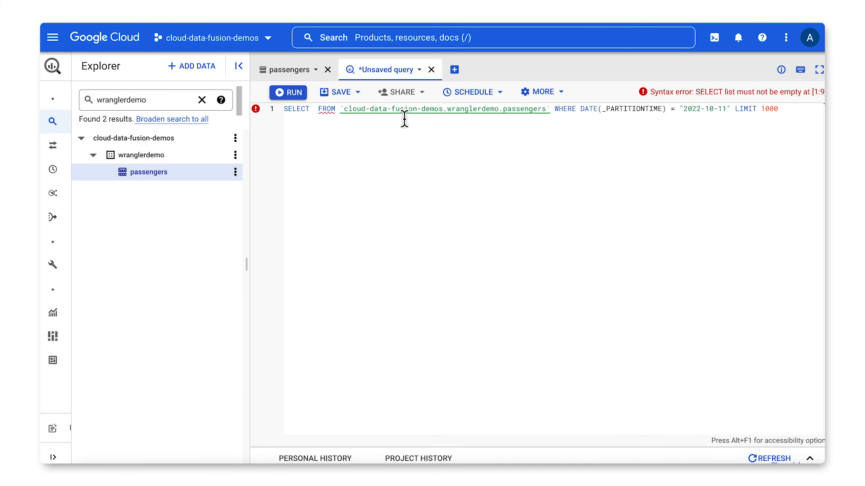